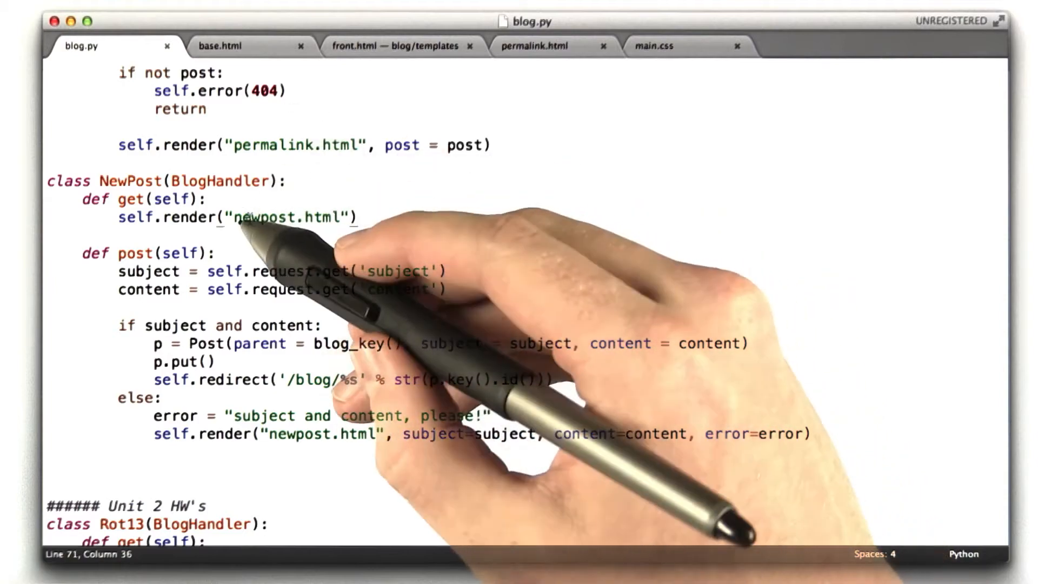
Submit the blank new post form to get the 'subject and content, please!' error.
double_click(268, 218)
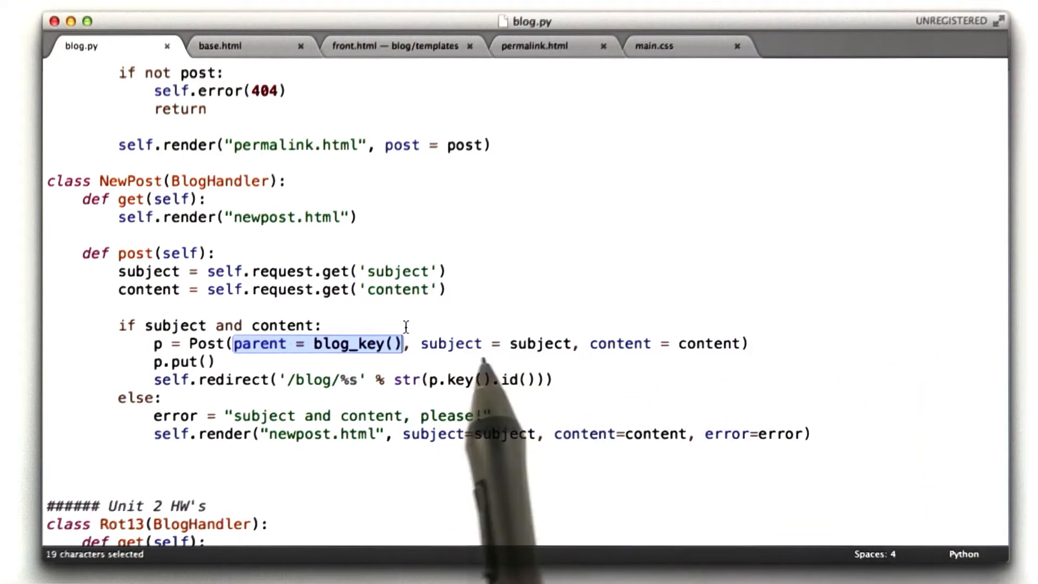
mouse_move(443, 331)
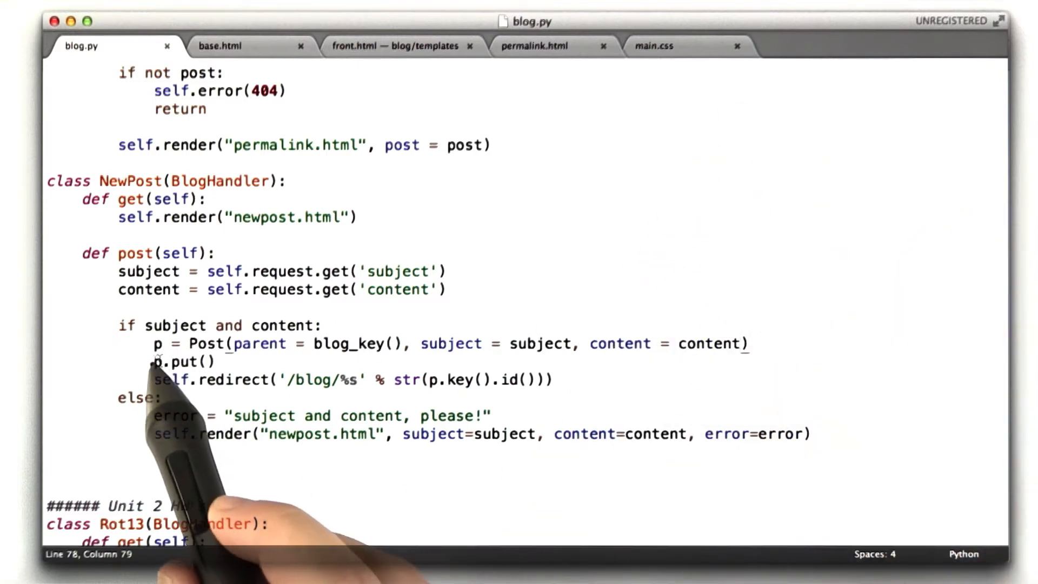
double_click(182, 362)
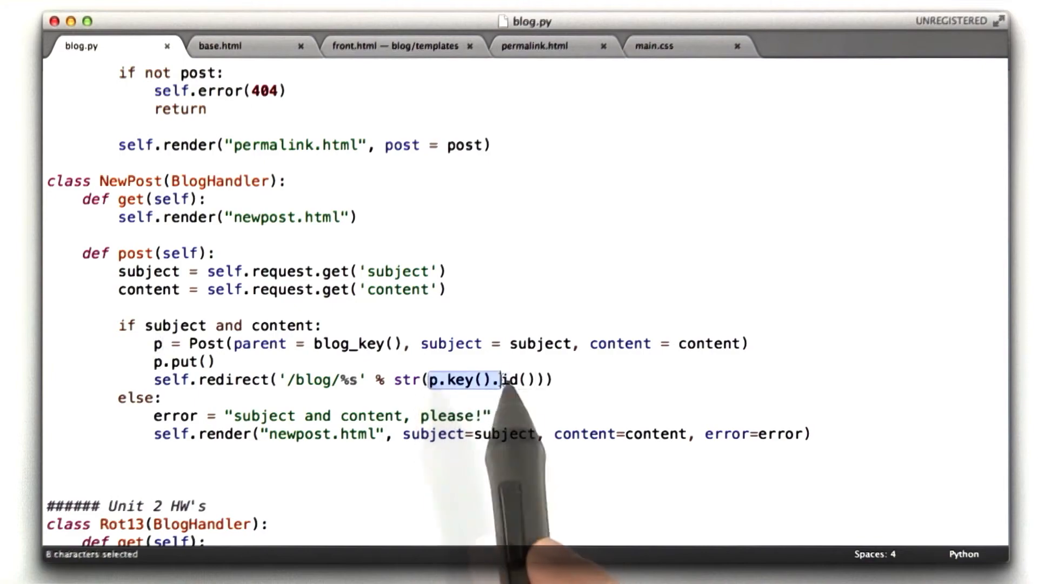
left_click(552, 380)
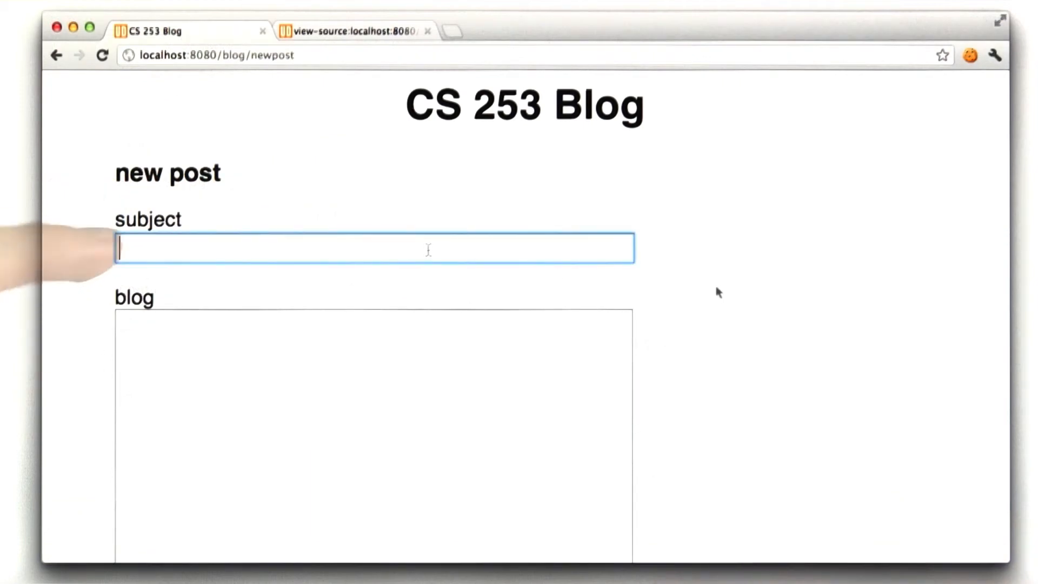
scroll("down", 3)
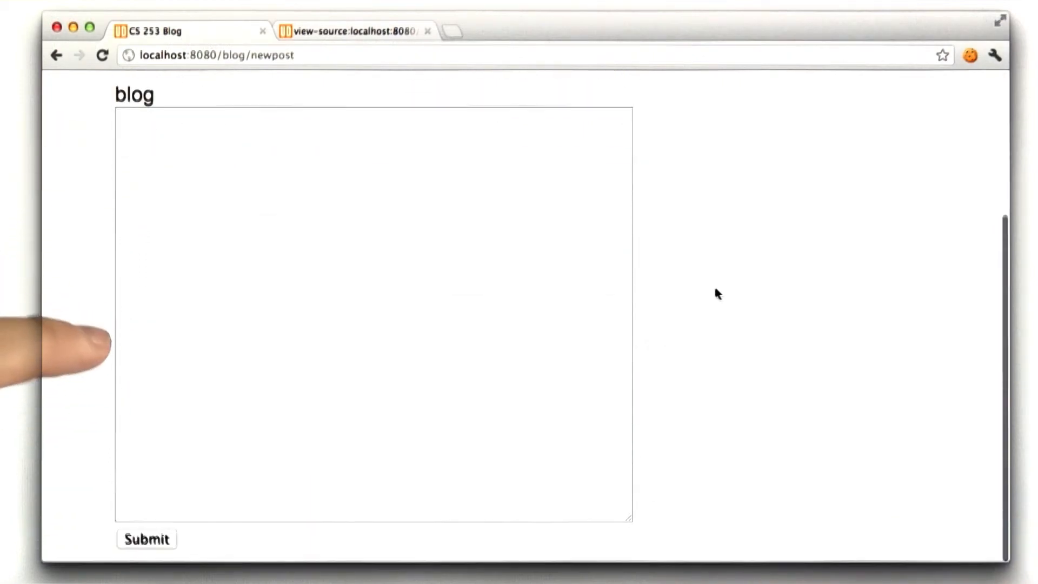
left_click(147, 539)
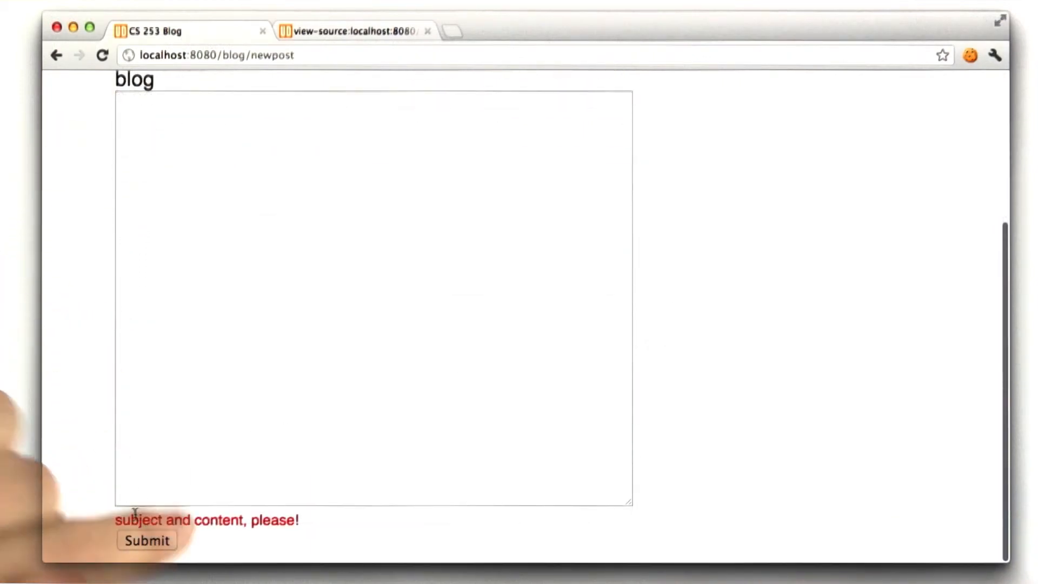
scroll("up", 3)
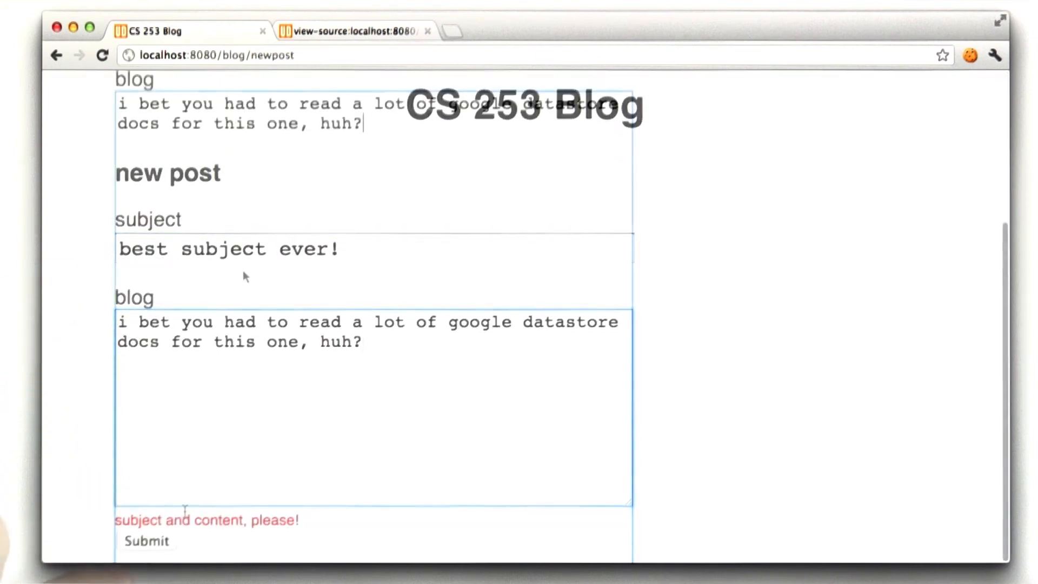
Submit the filled-in 'best subject ever!' post, opening its /blog/4 permalink page.
left_click(146, 540)
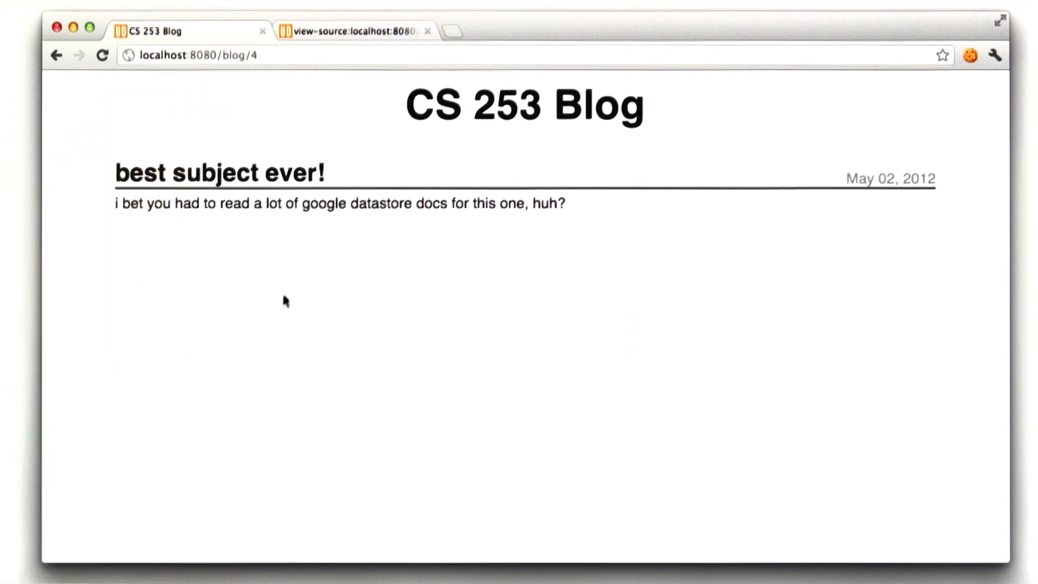